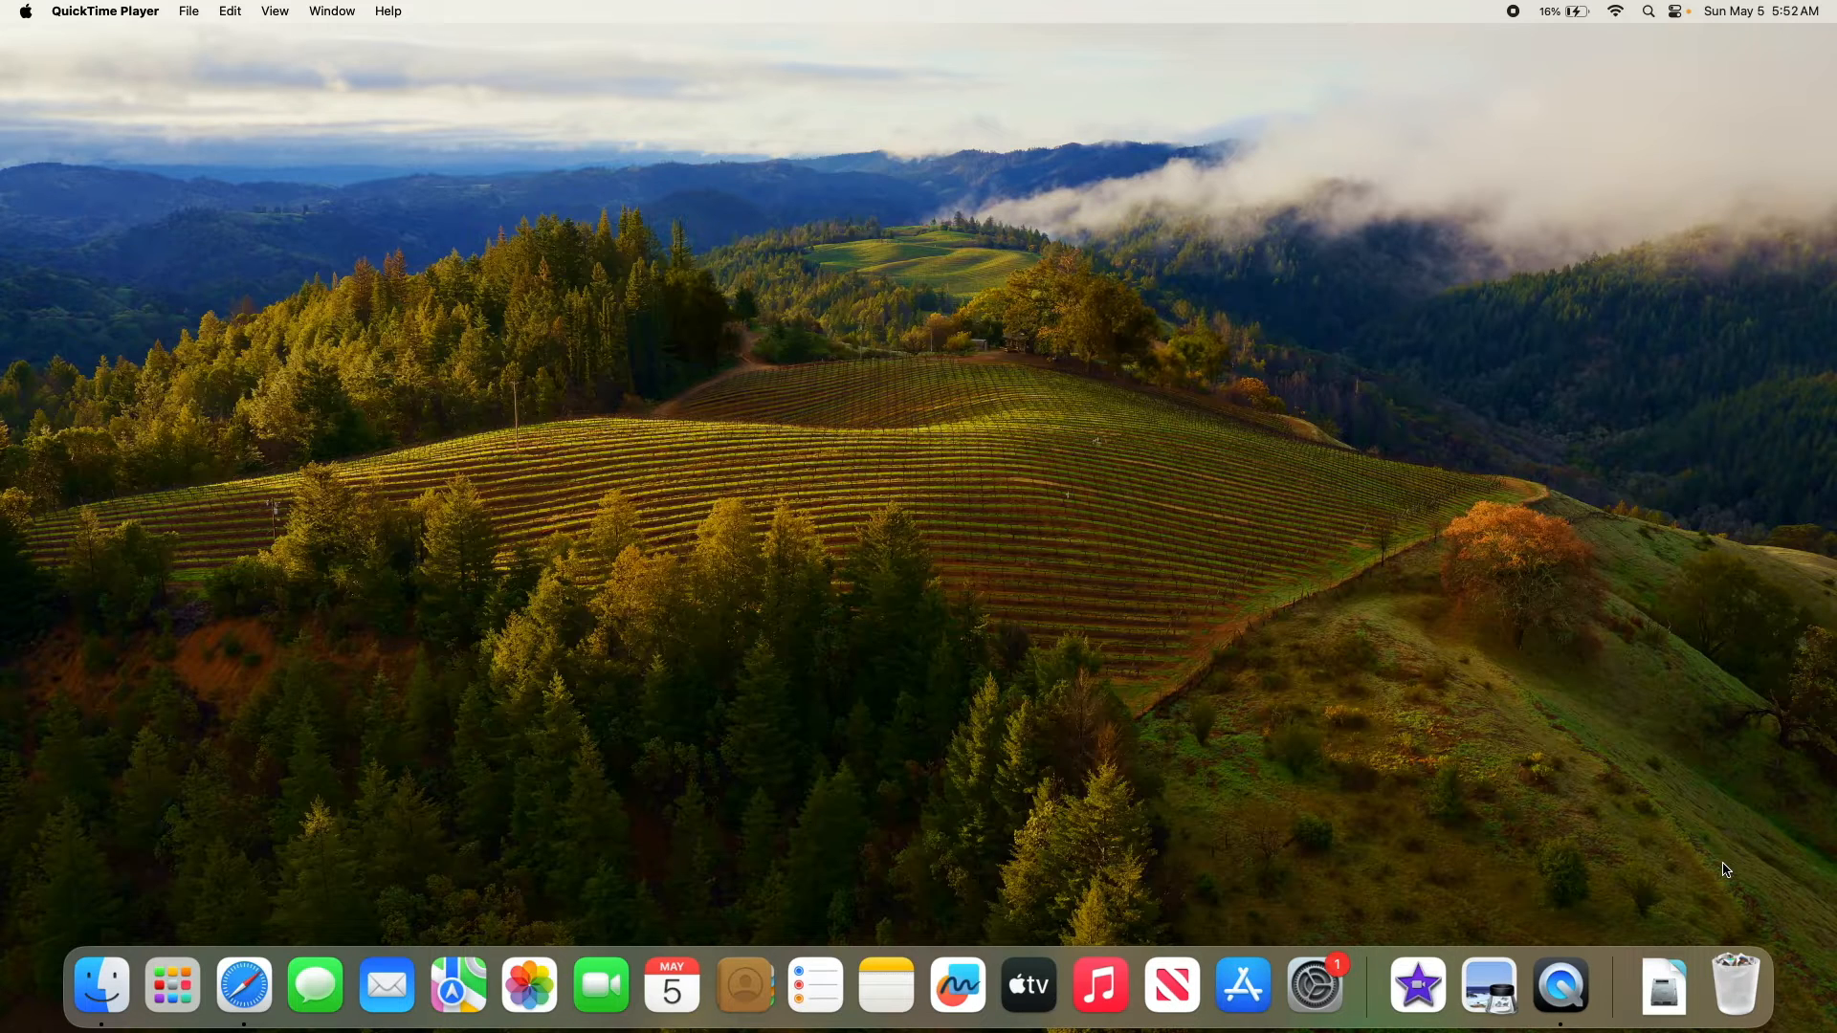
mouse_move(243, 983)
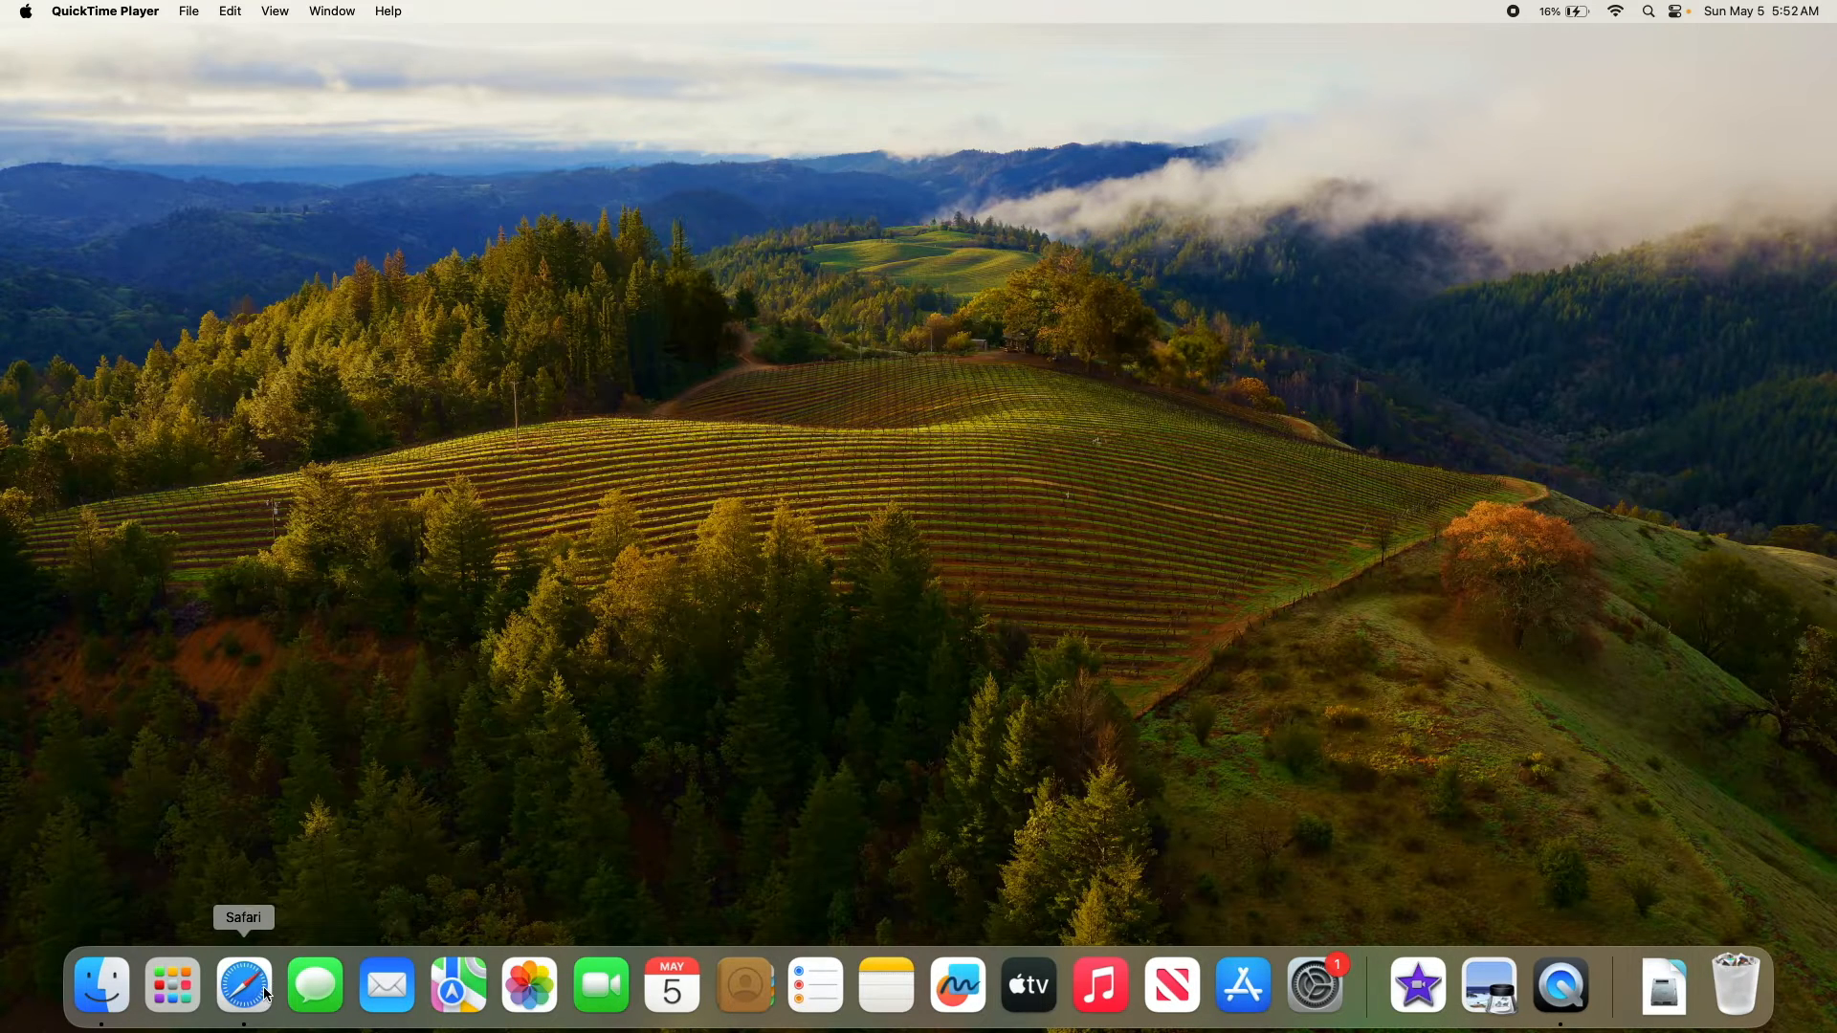
Step: Launch Safari from the Dock to its start page
left_click(243, 984)
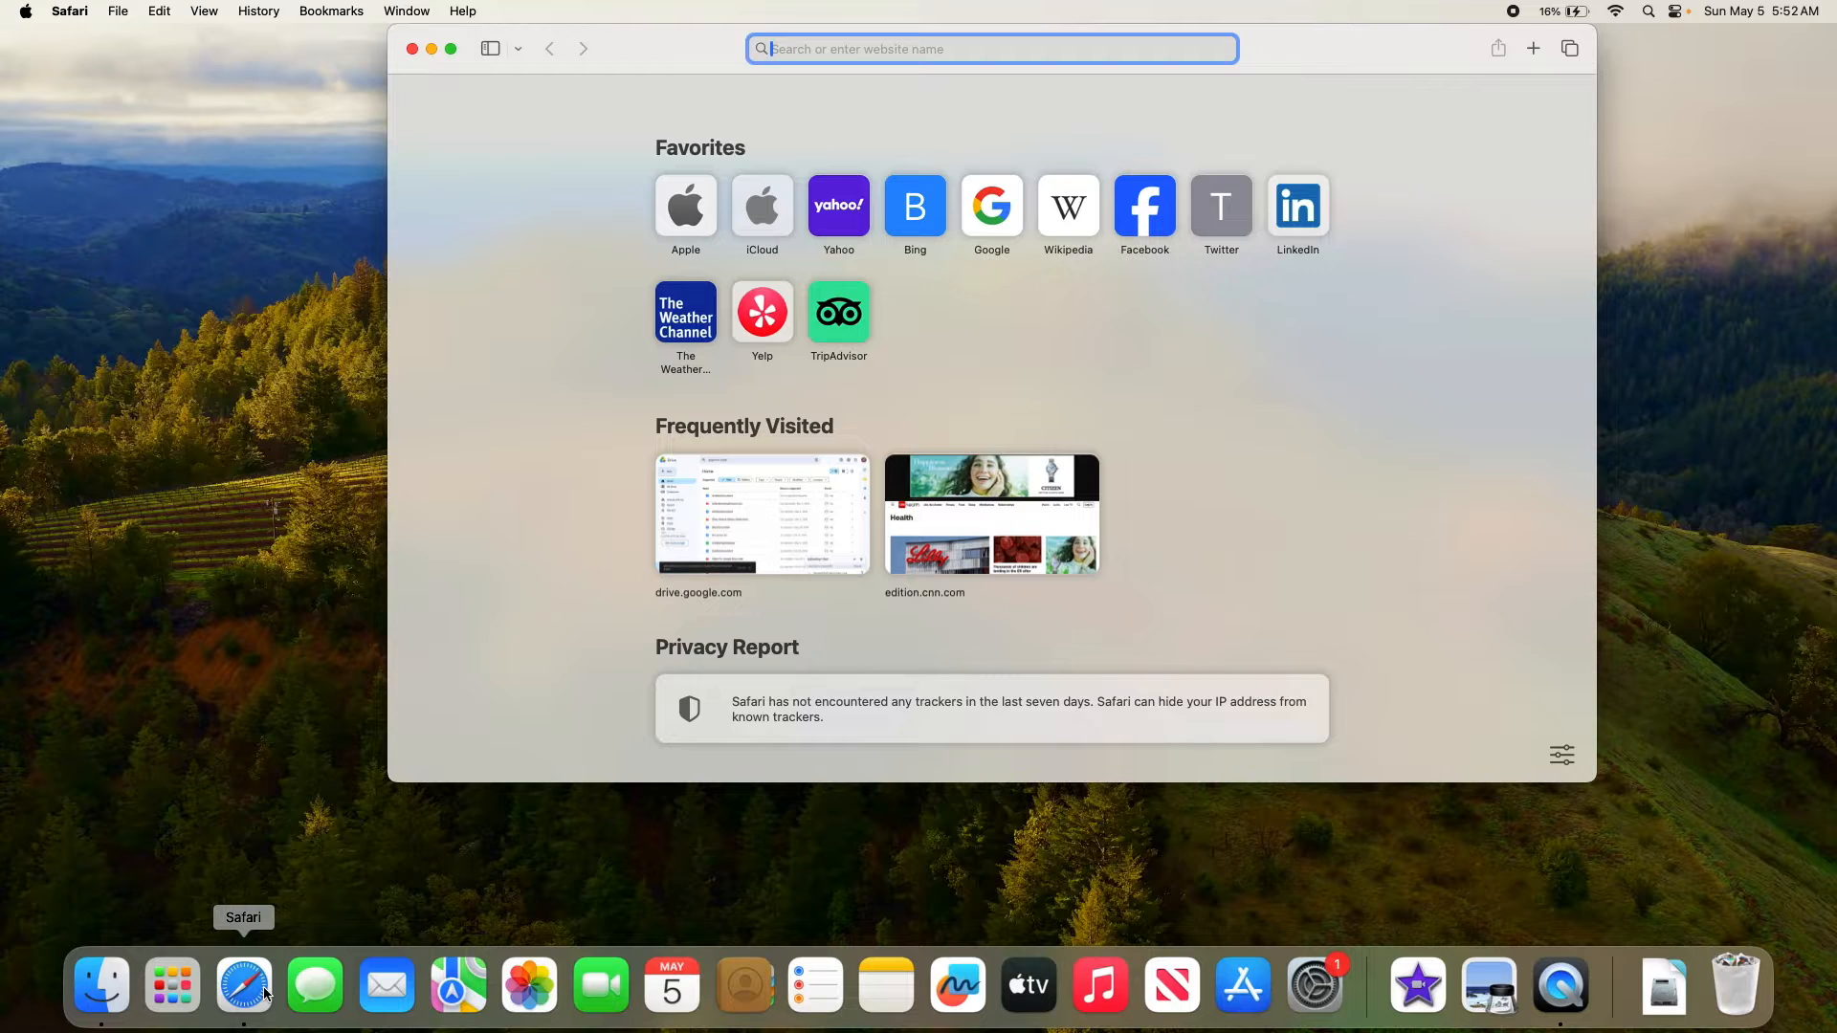
mouse_move(105, 8)
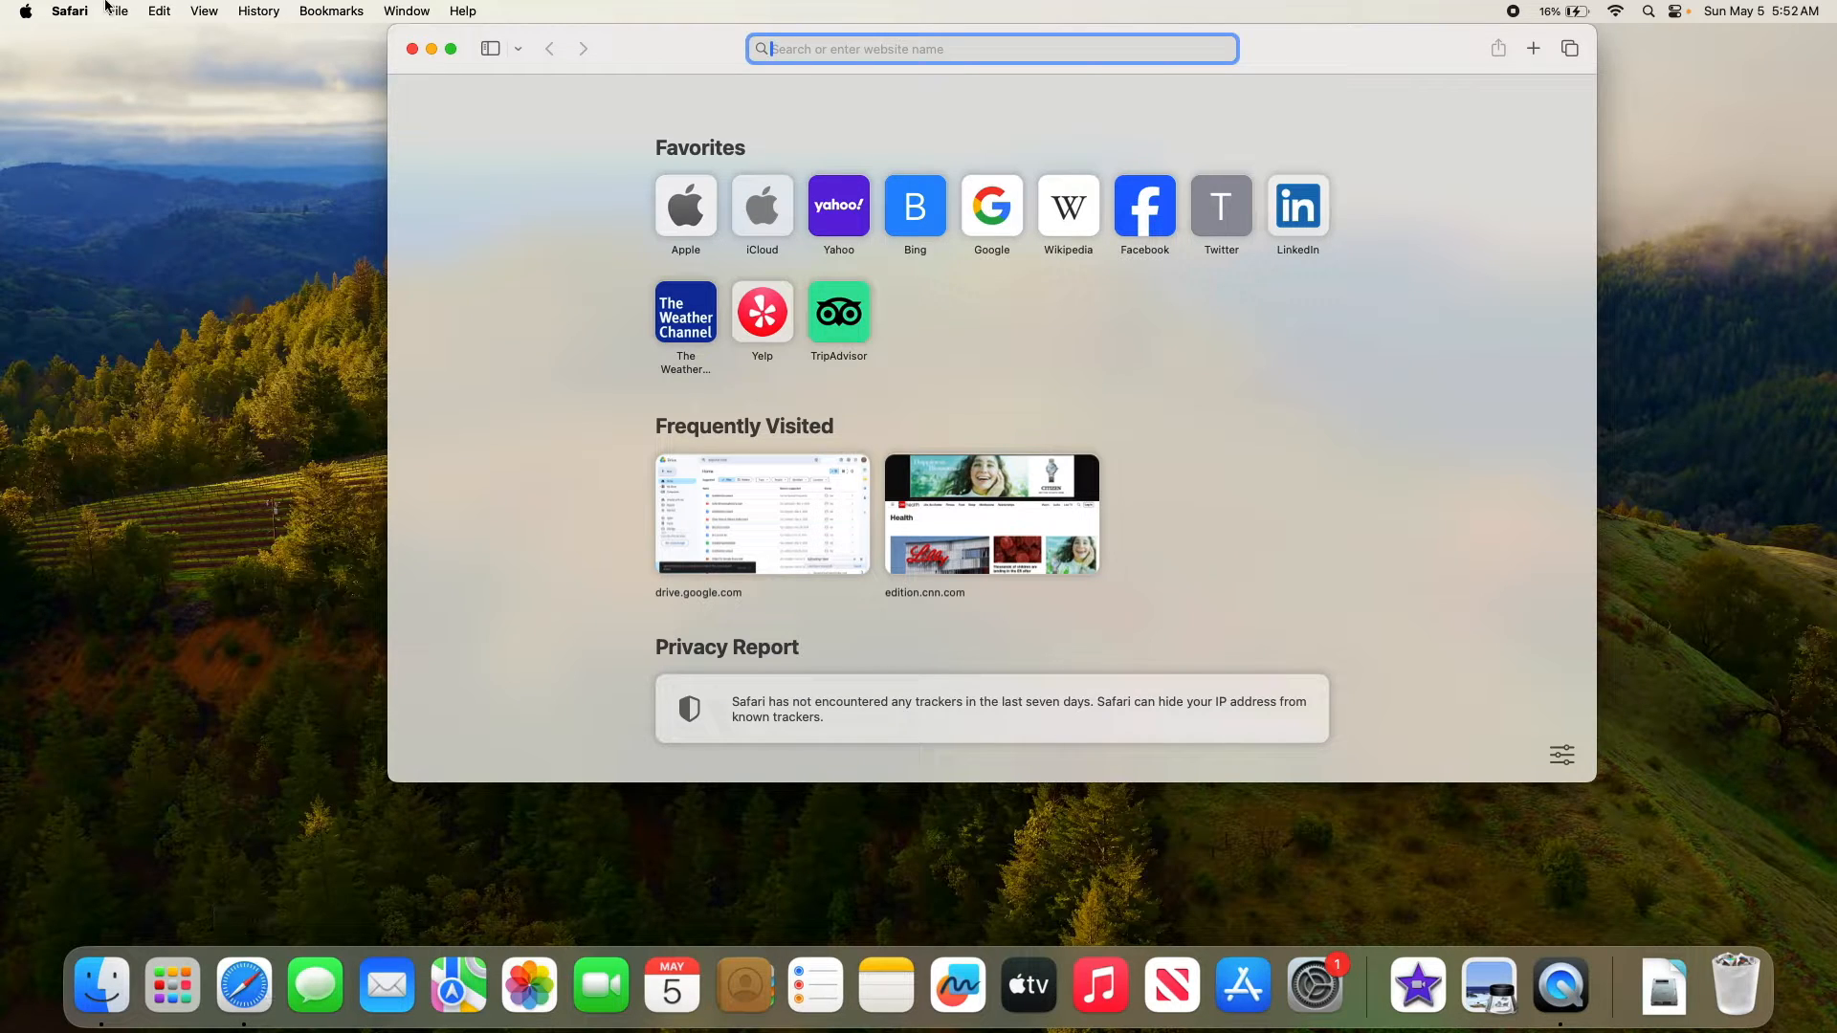
Step: Open Safari's Settings window on the General pane via the Safari menu
left_click(69, 12)
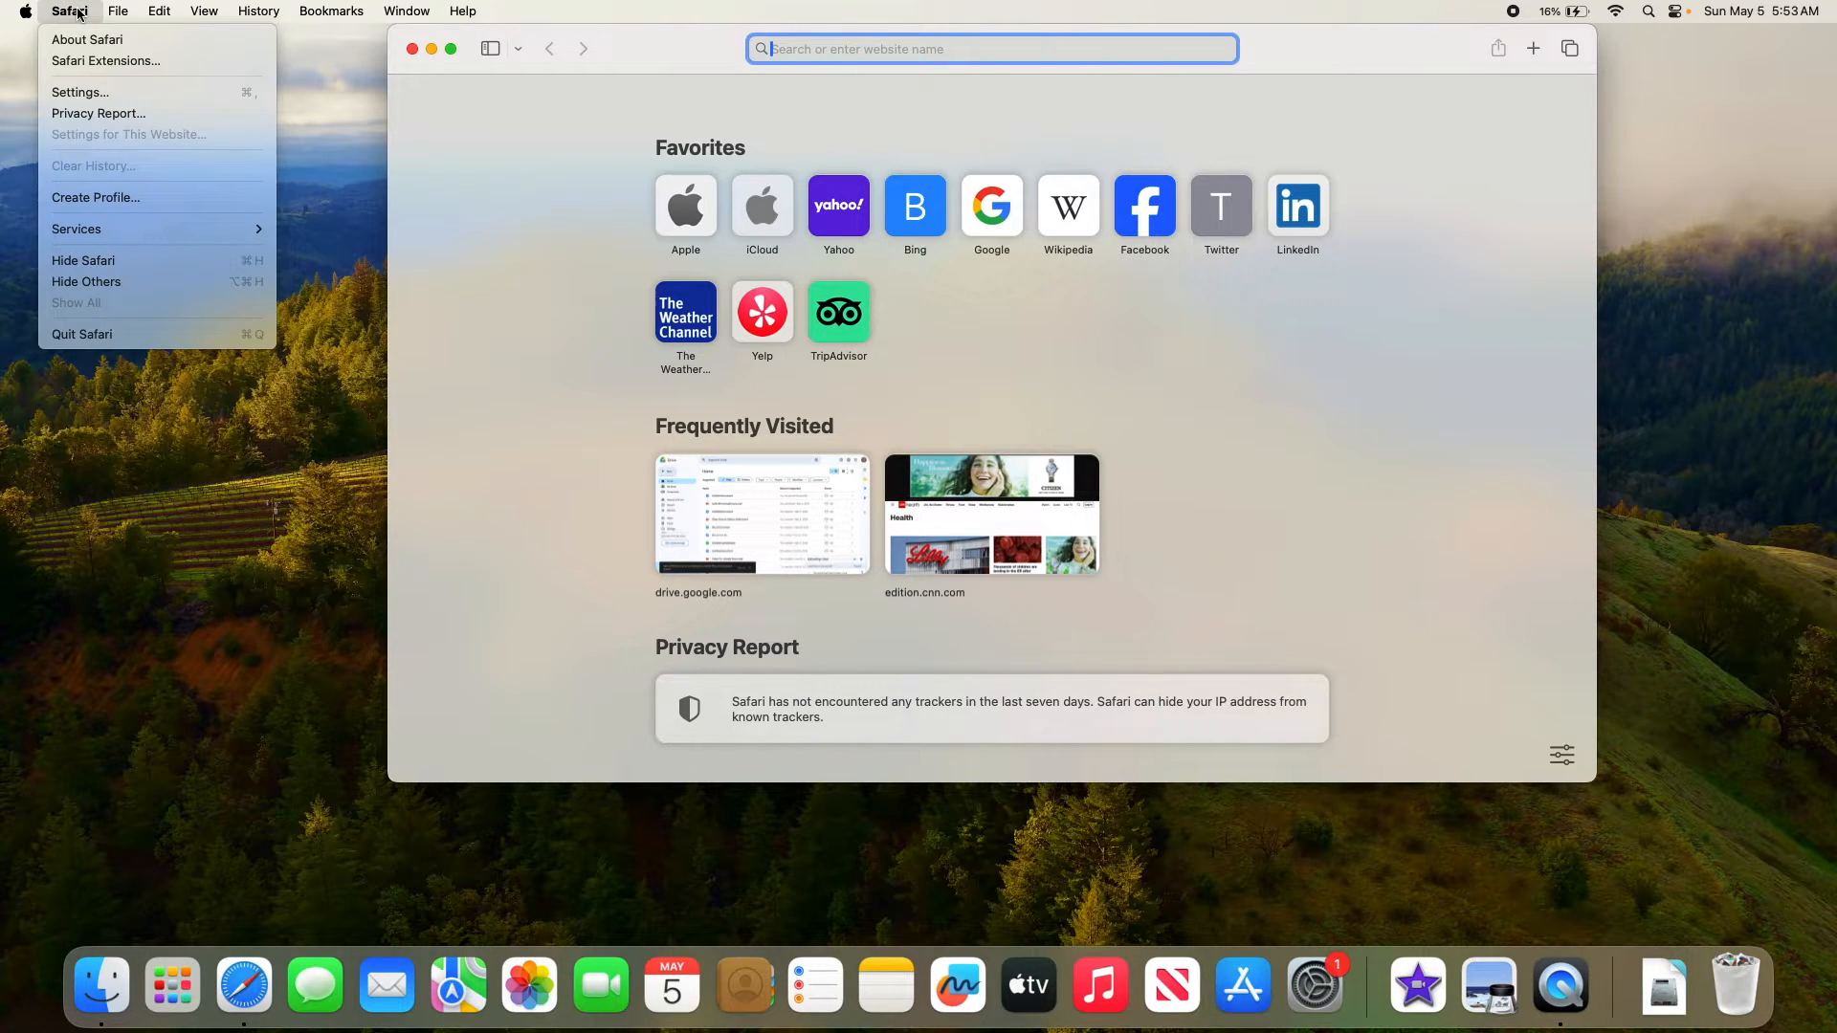
mouse_move(106, 59)
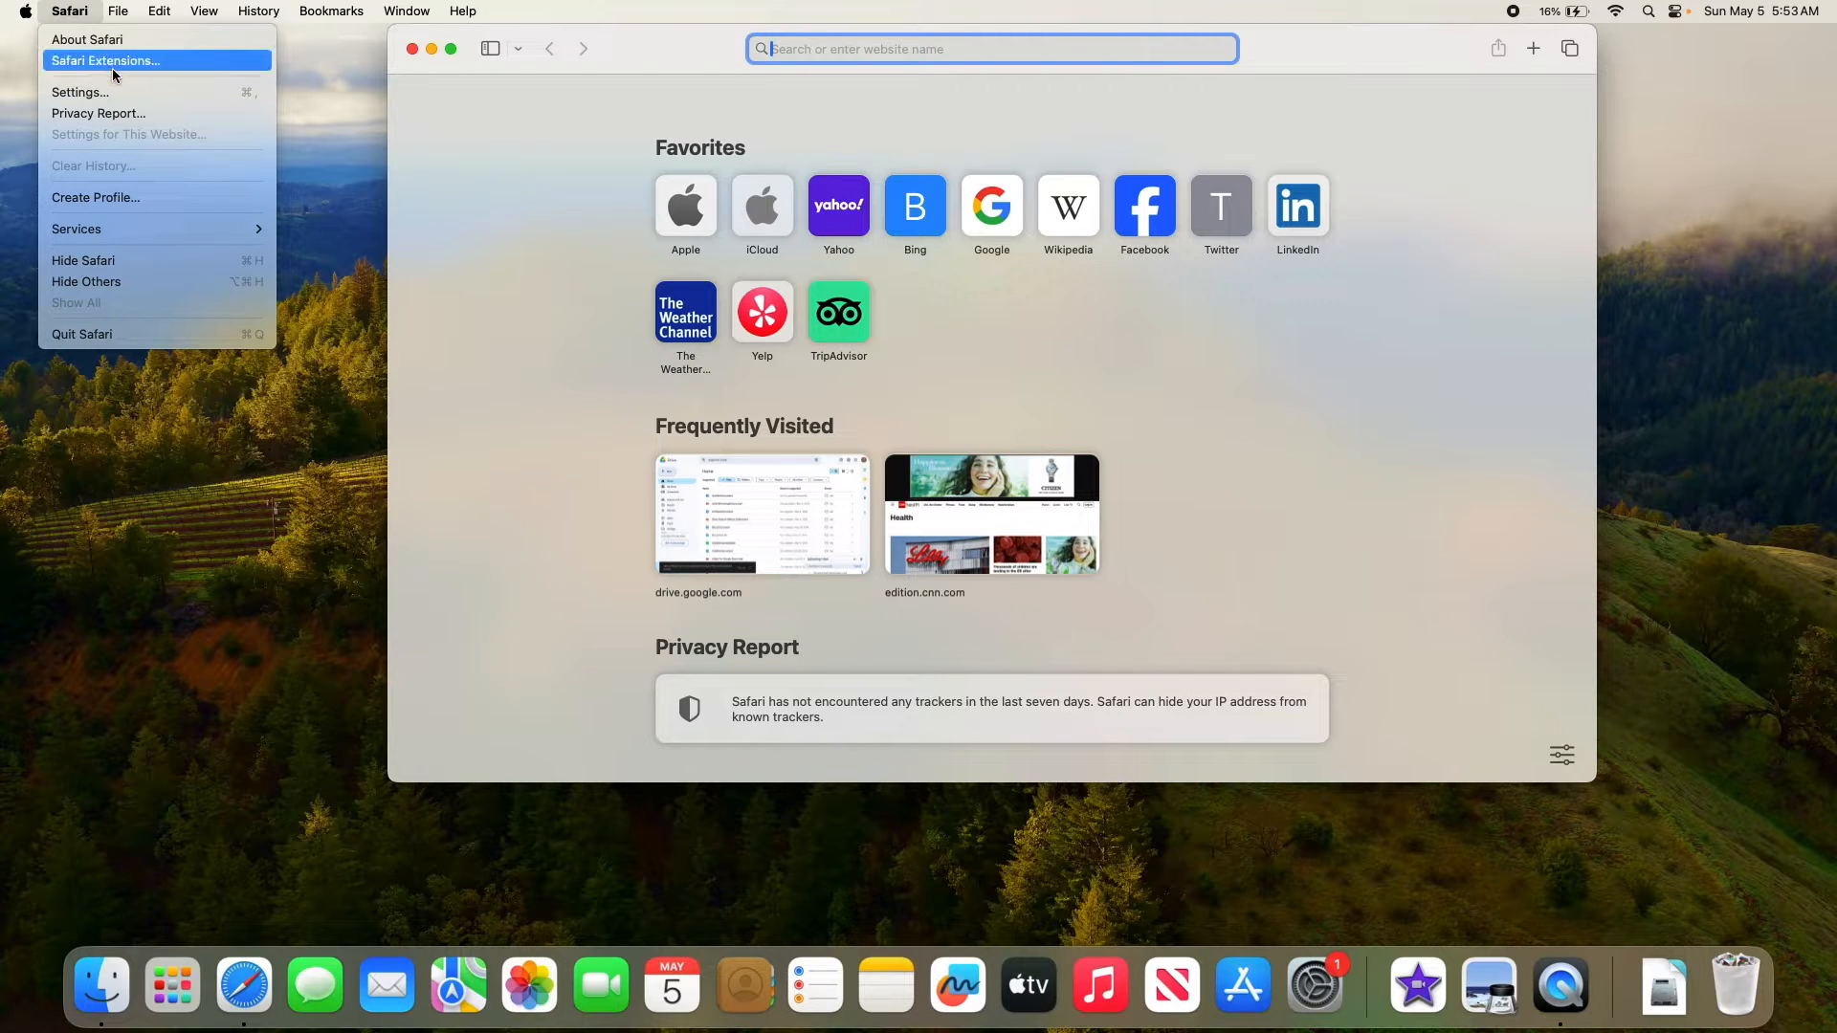
left_click(79, 92)
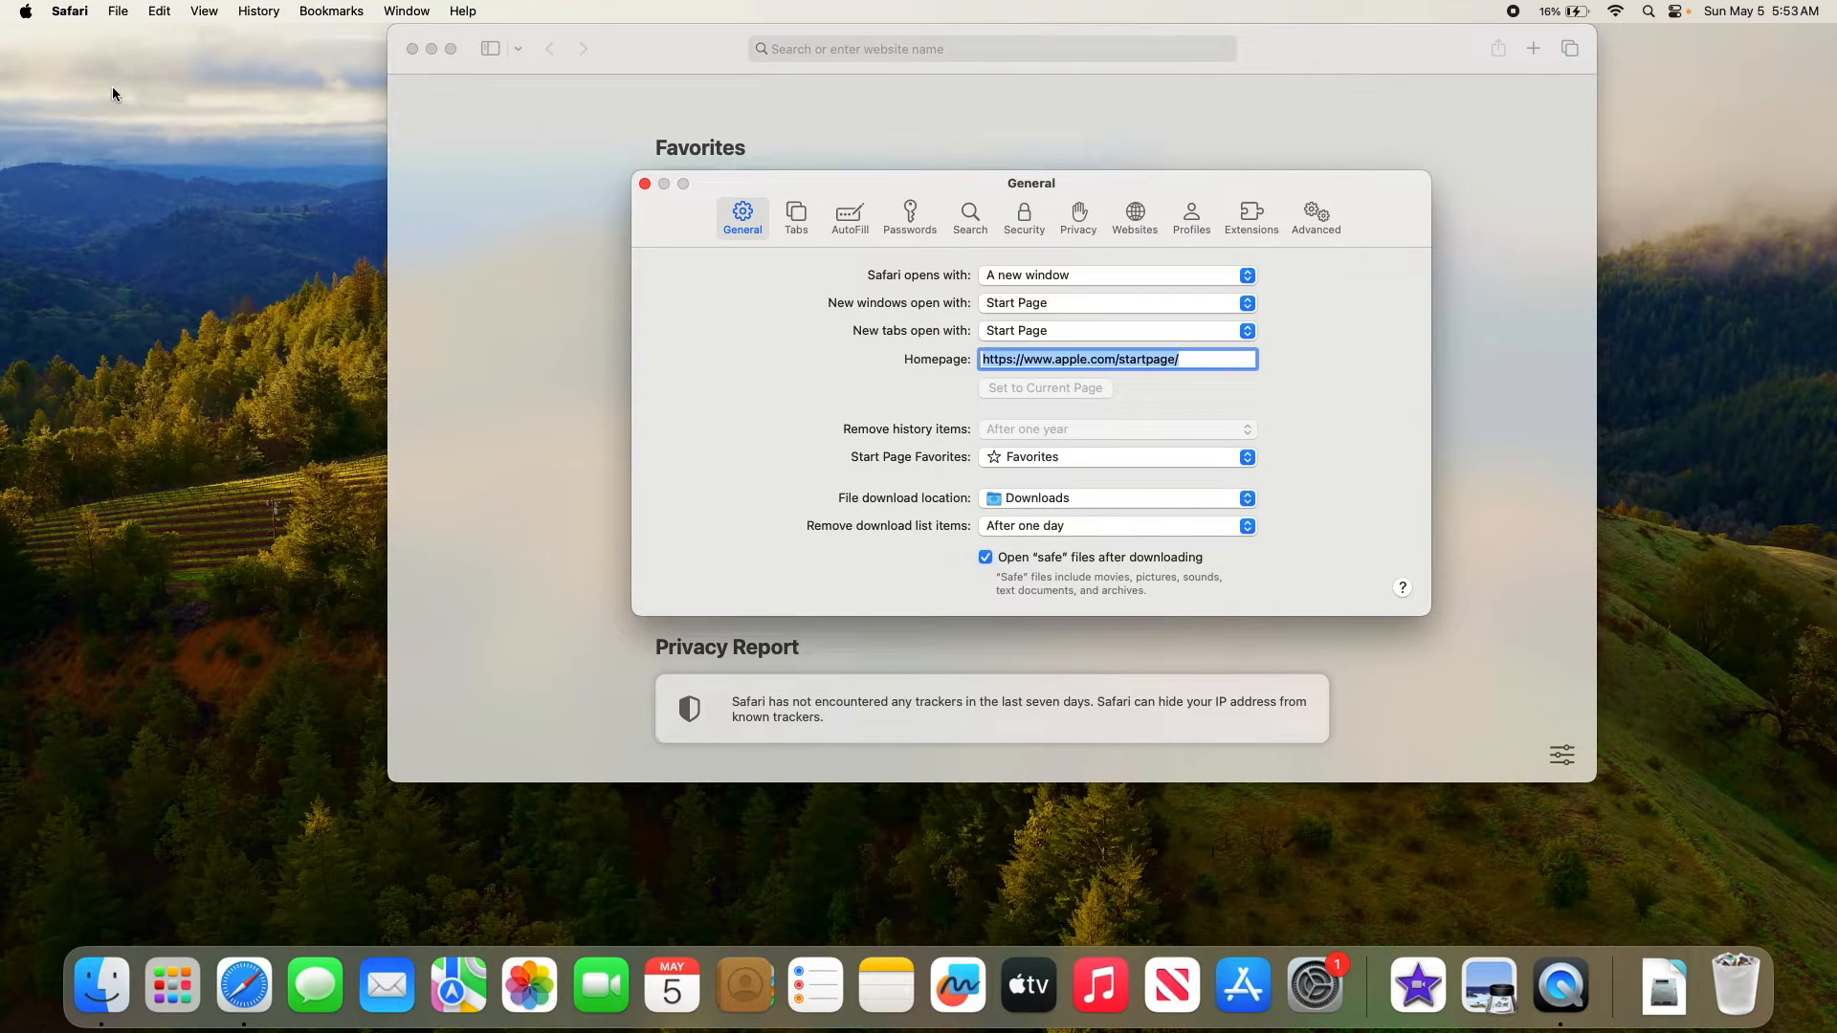
mouse_move(1031, 197)
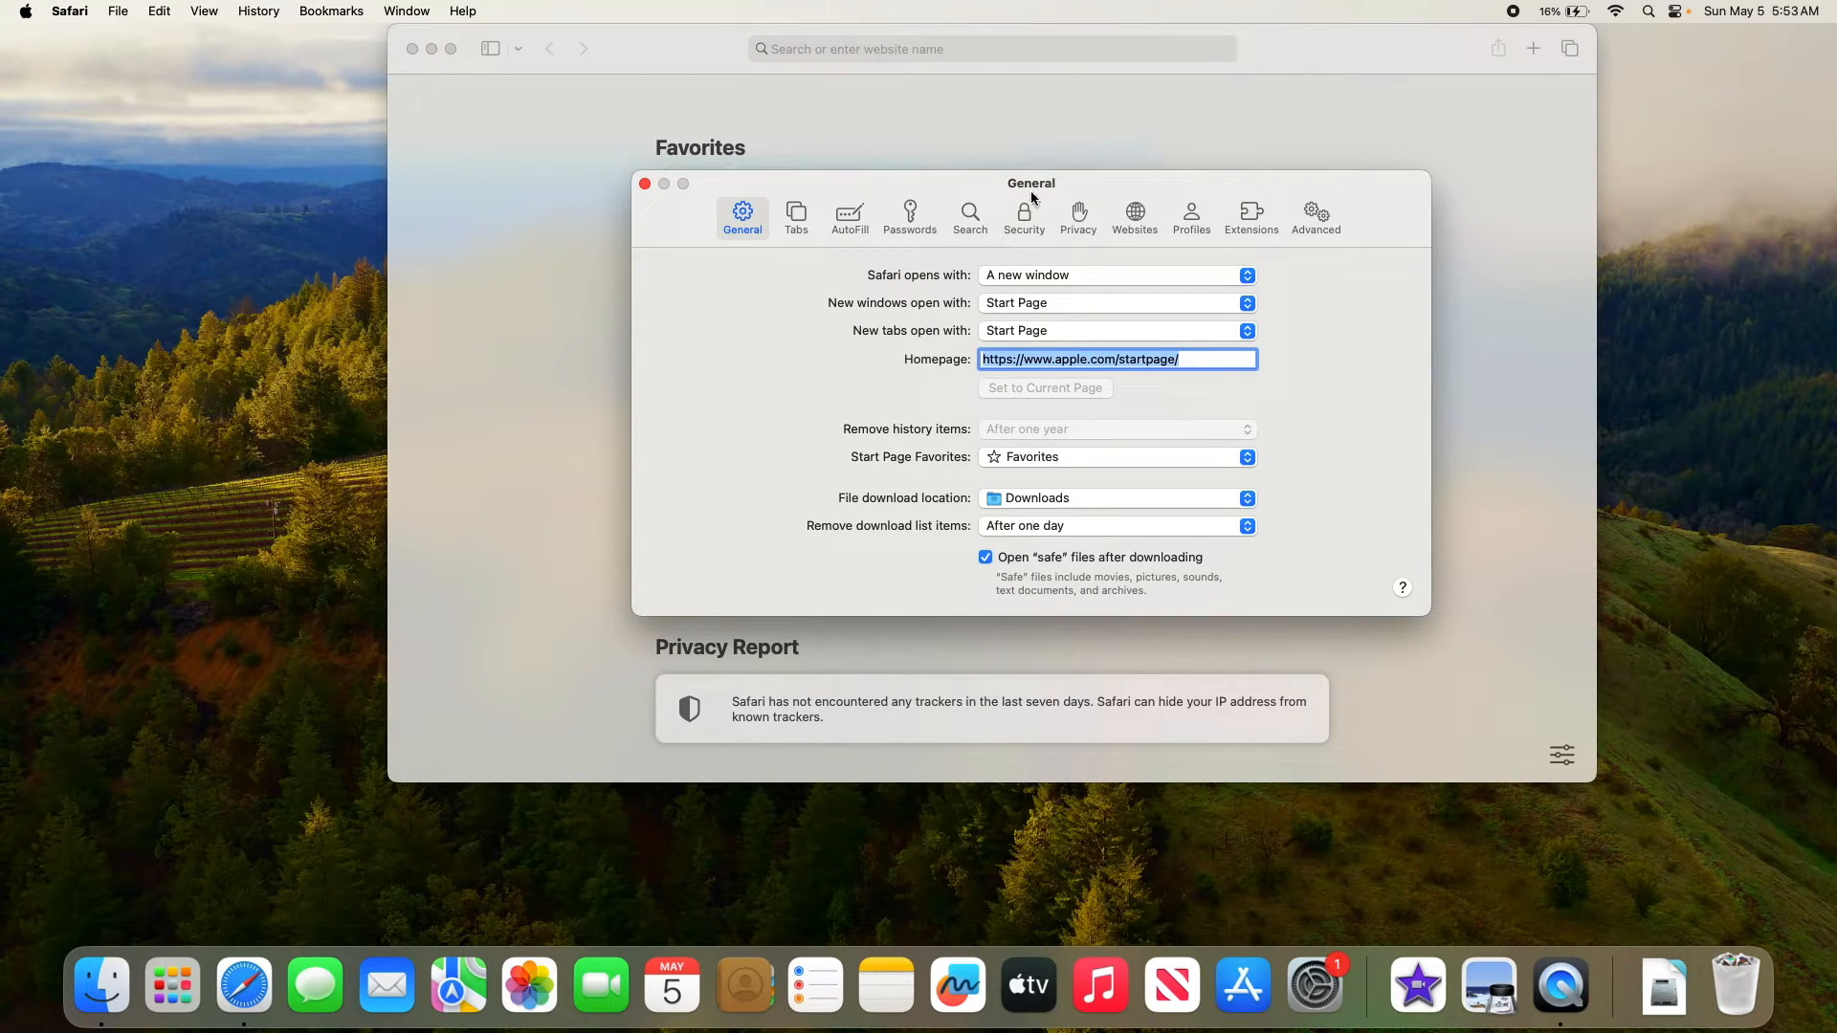
Step: Show the Passwords list and select the hotmail.com saved login
left_click(908, 216)
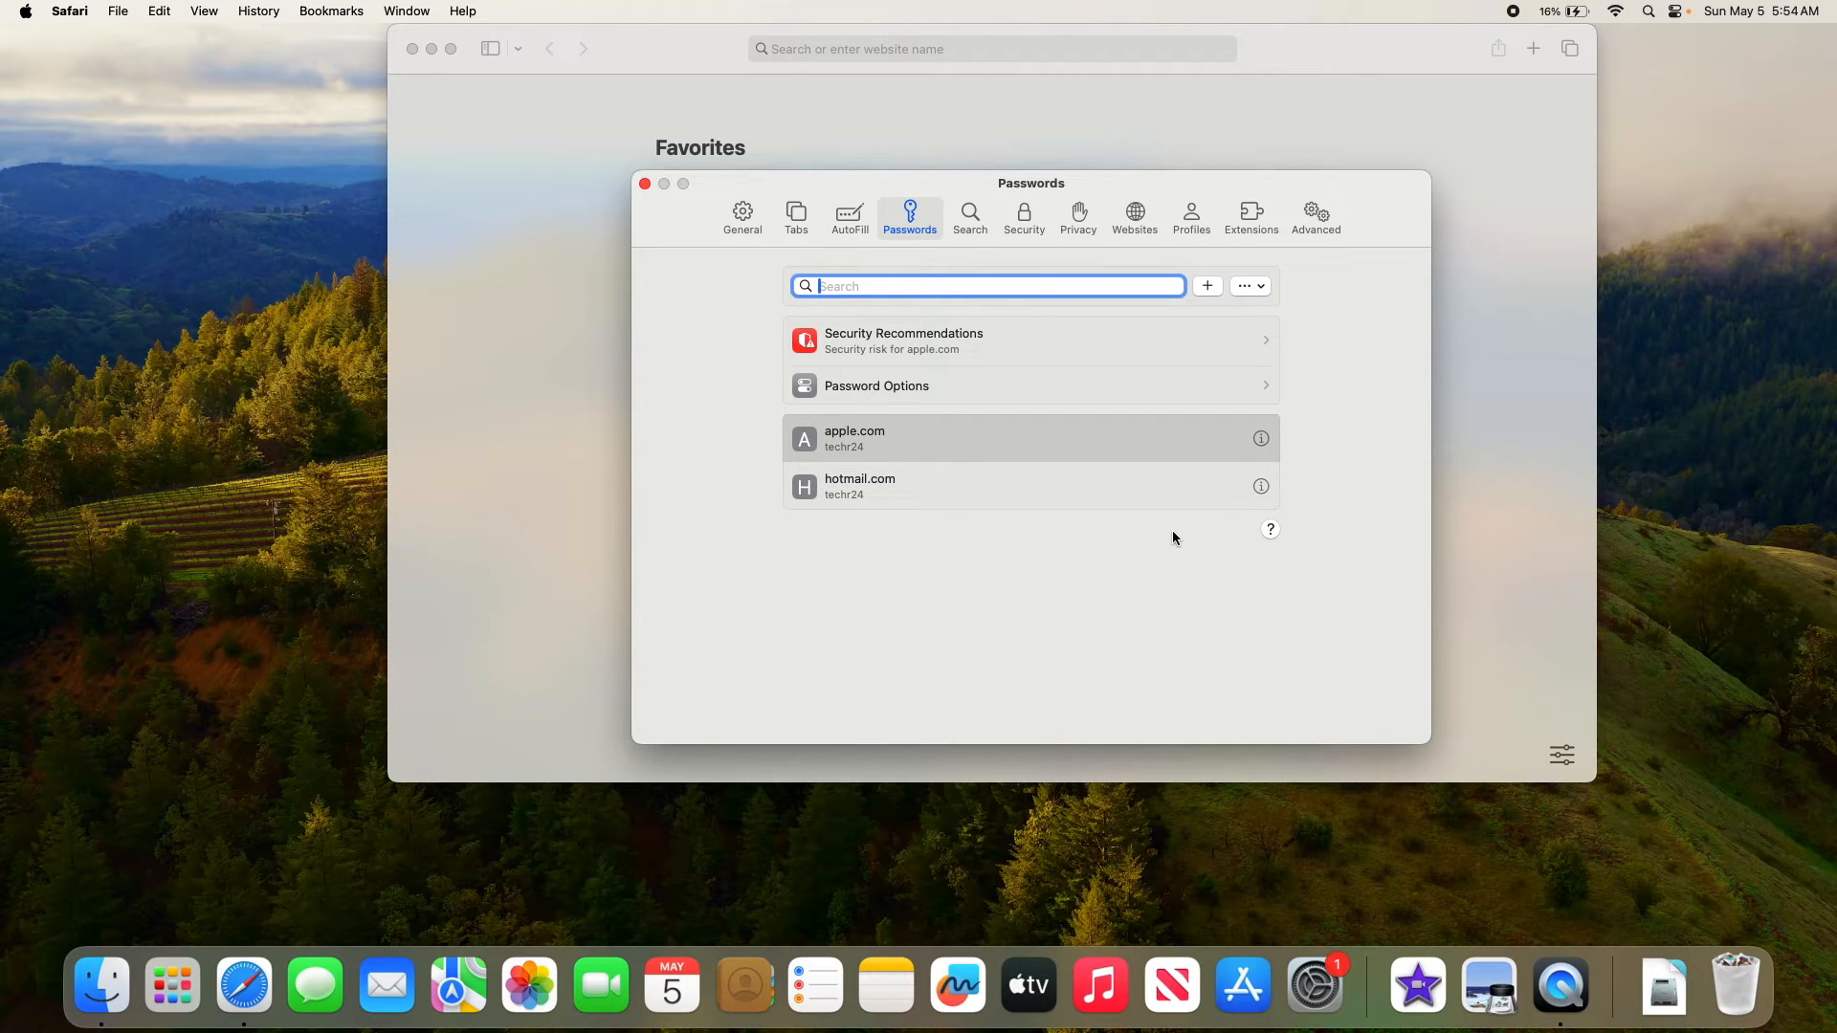
left_click(1031, 486)
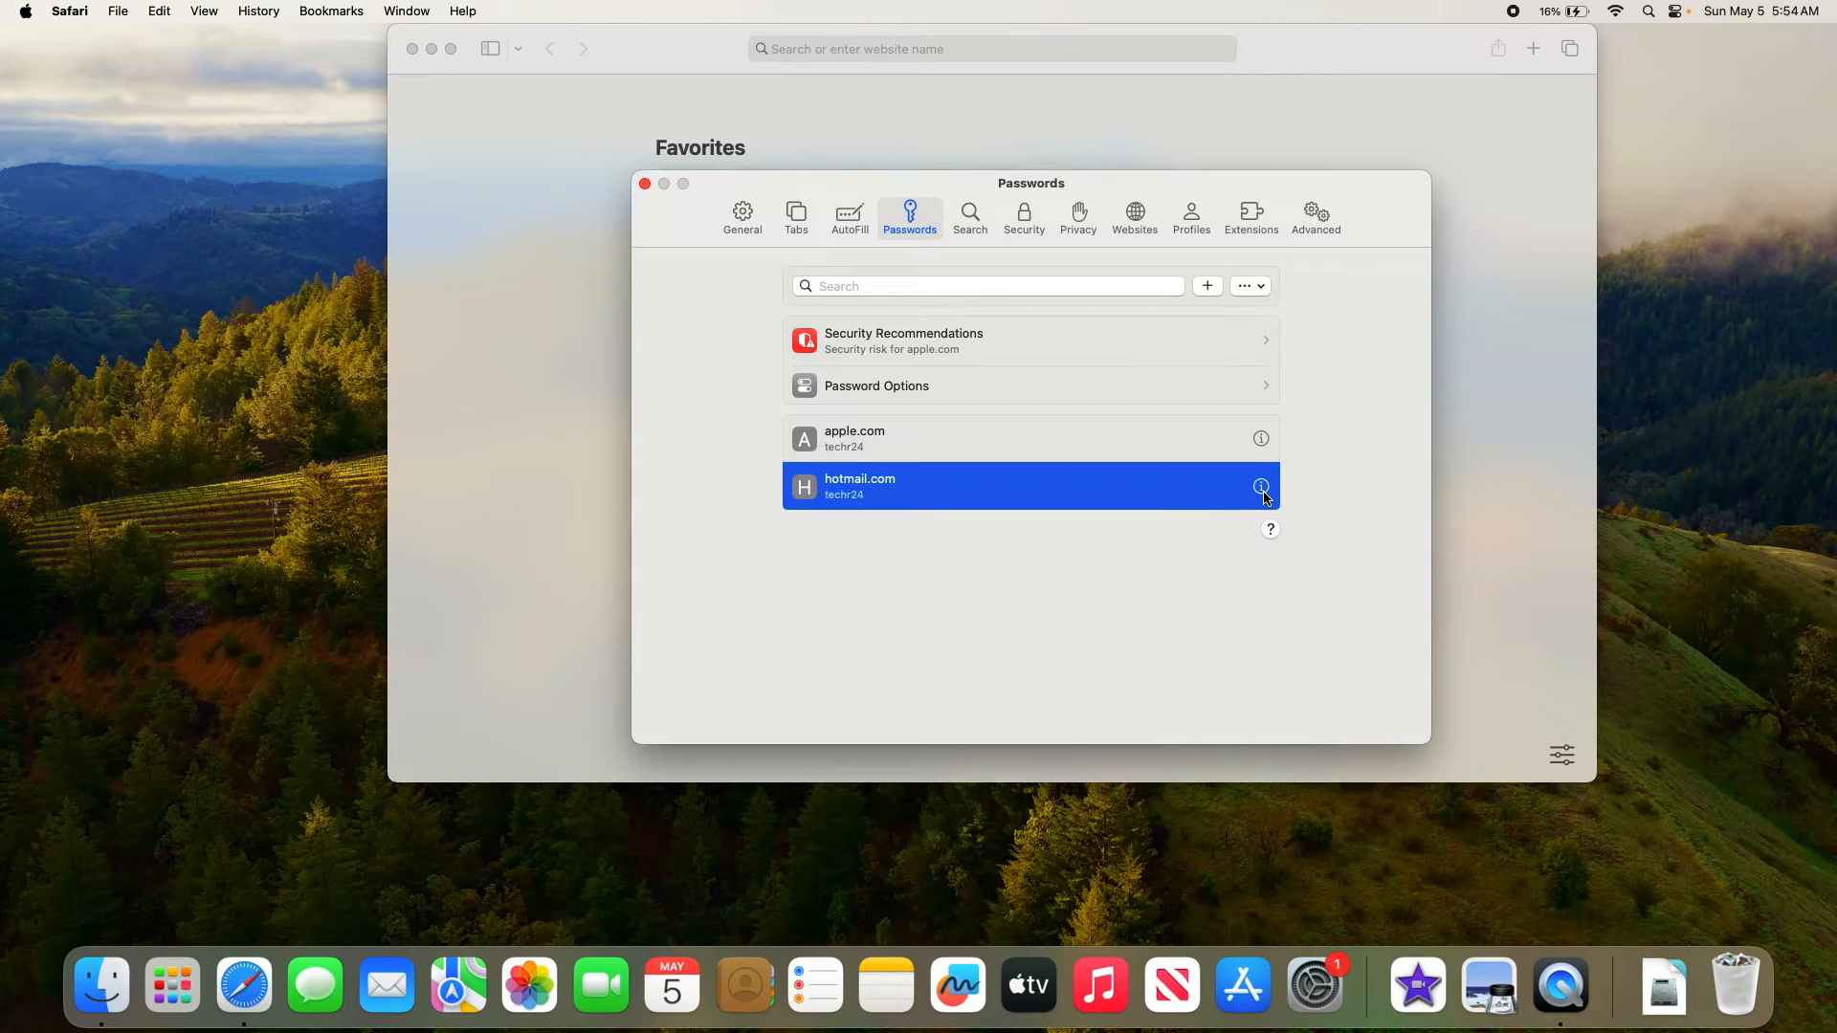
Step: Delete the hotmail.com password from its details, confirming so only apple.com remains
left_click(1261, 486)
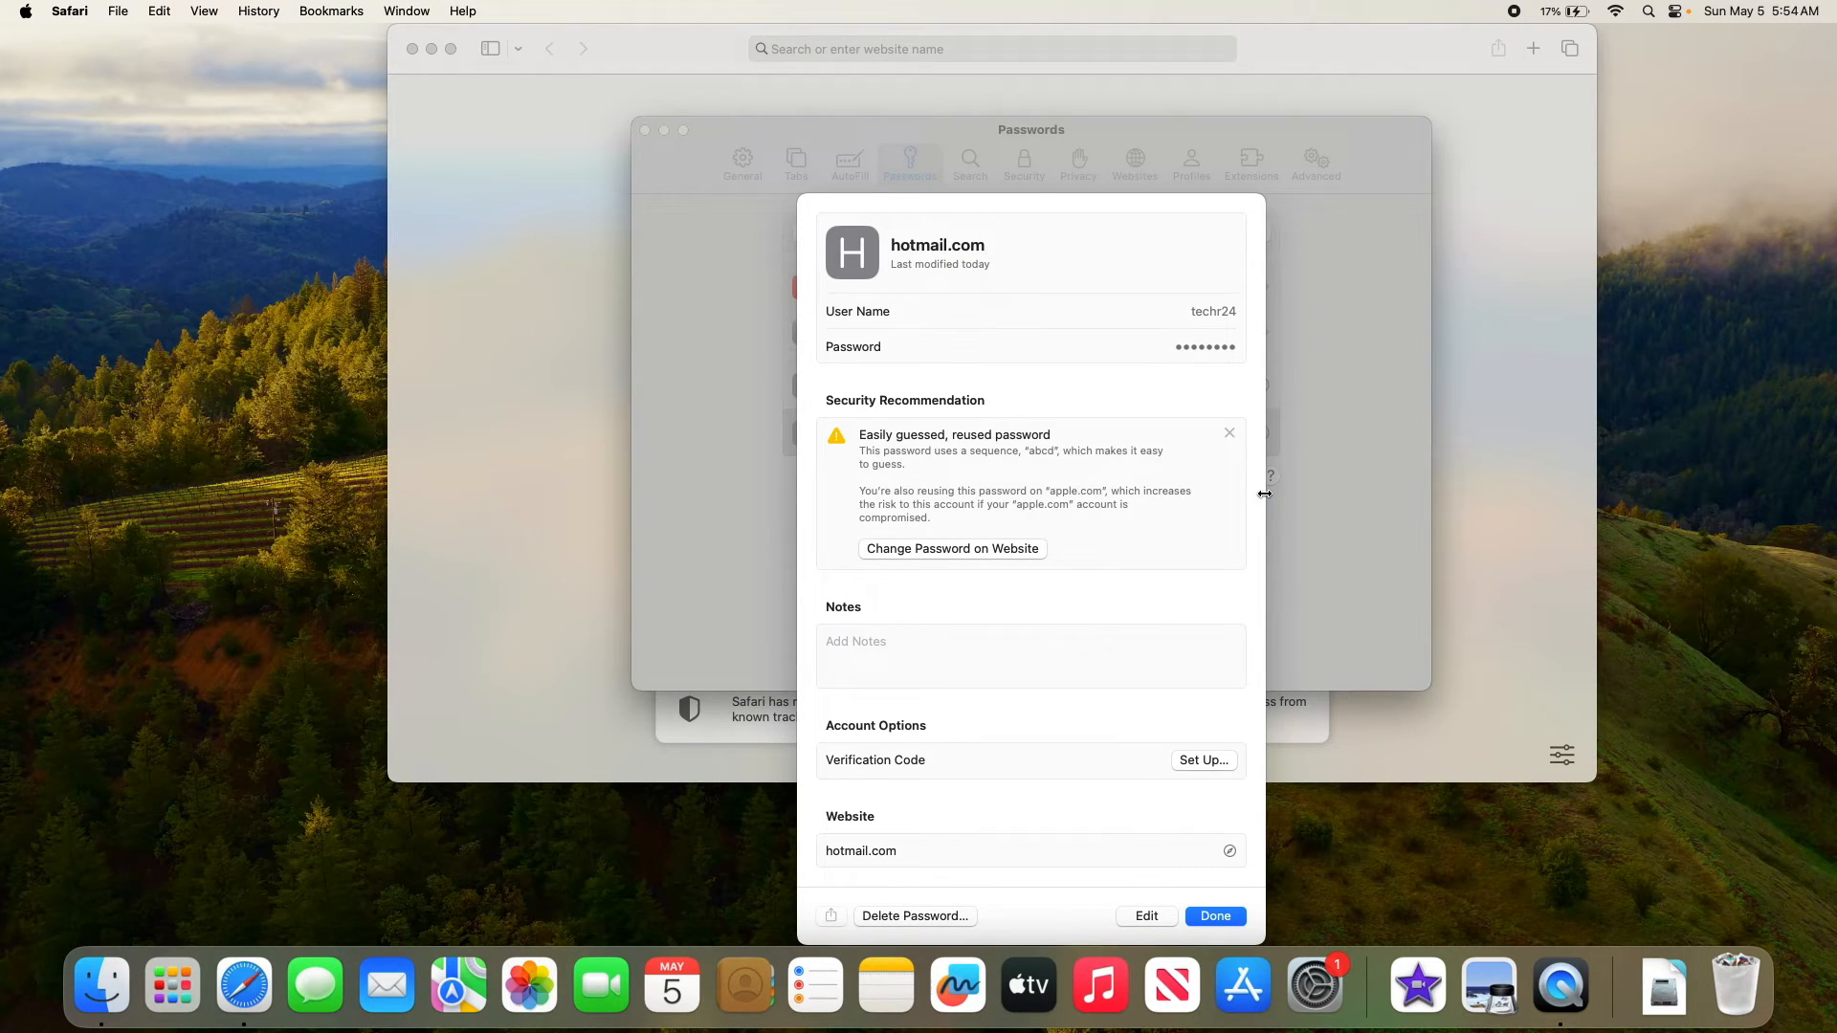
mouse_move(960, 904)
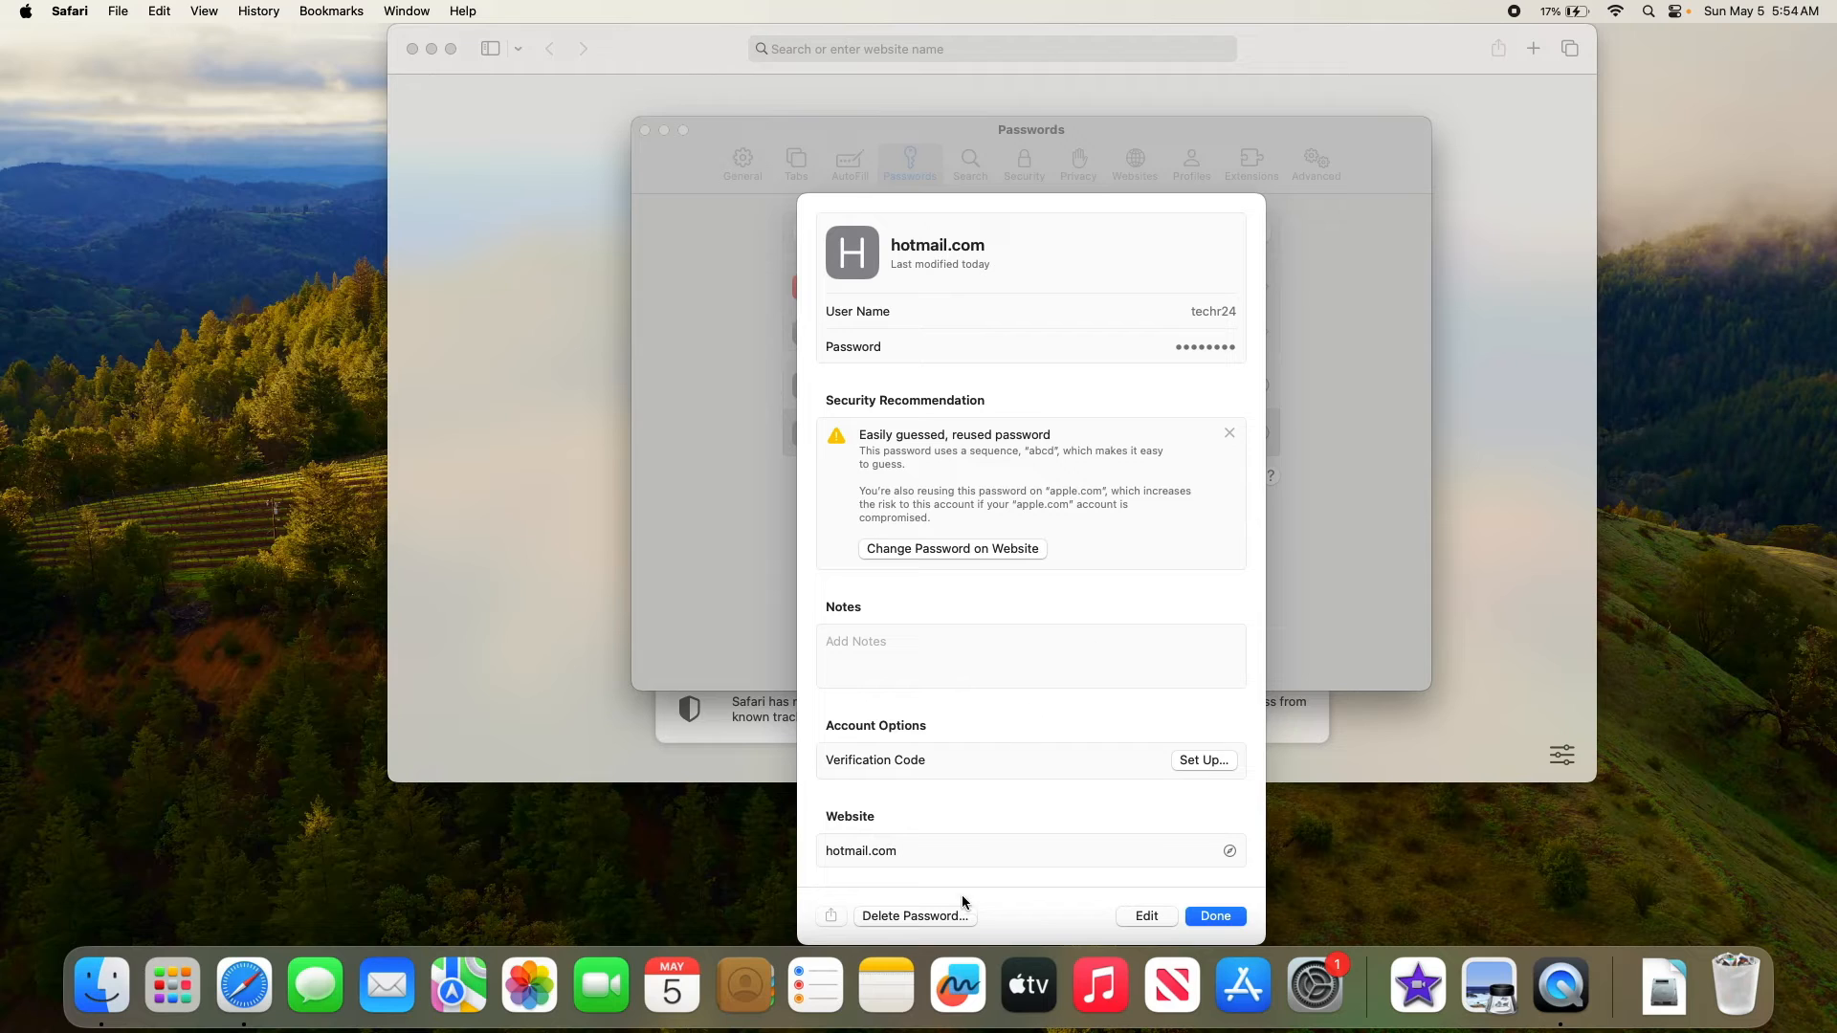
left_click(914, 917)
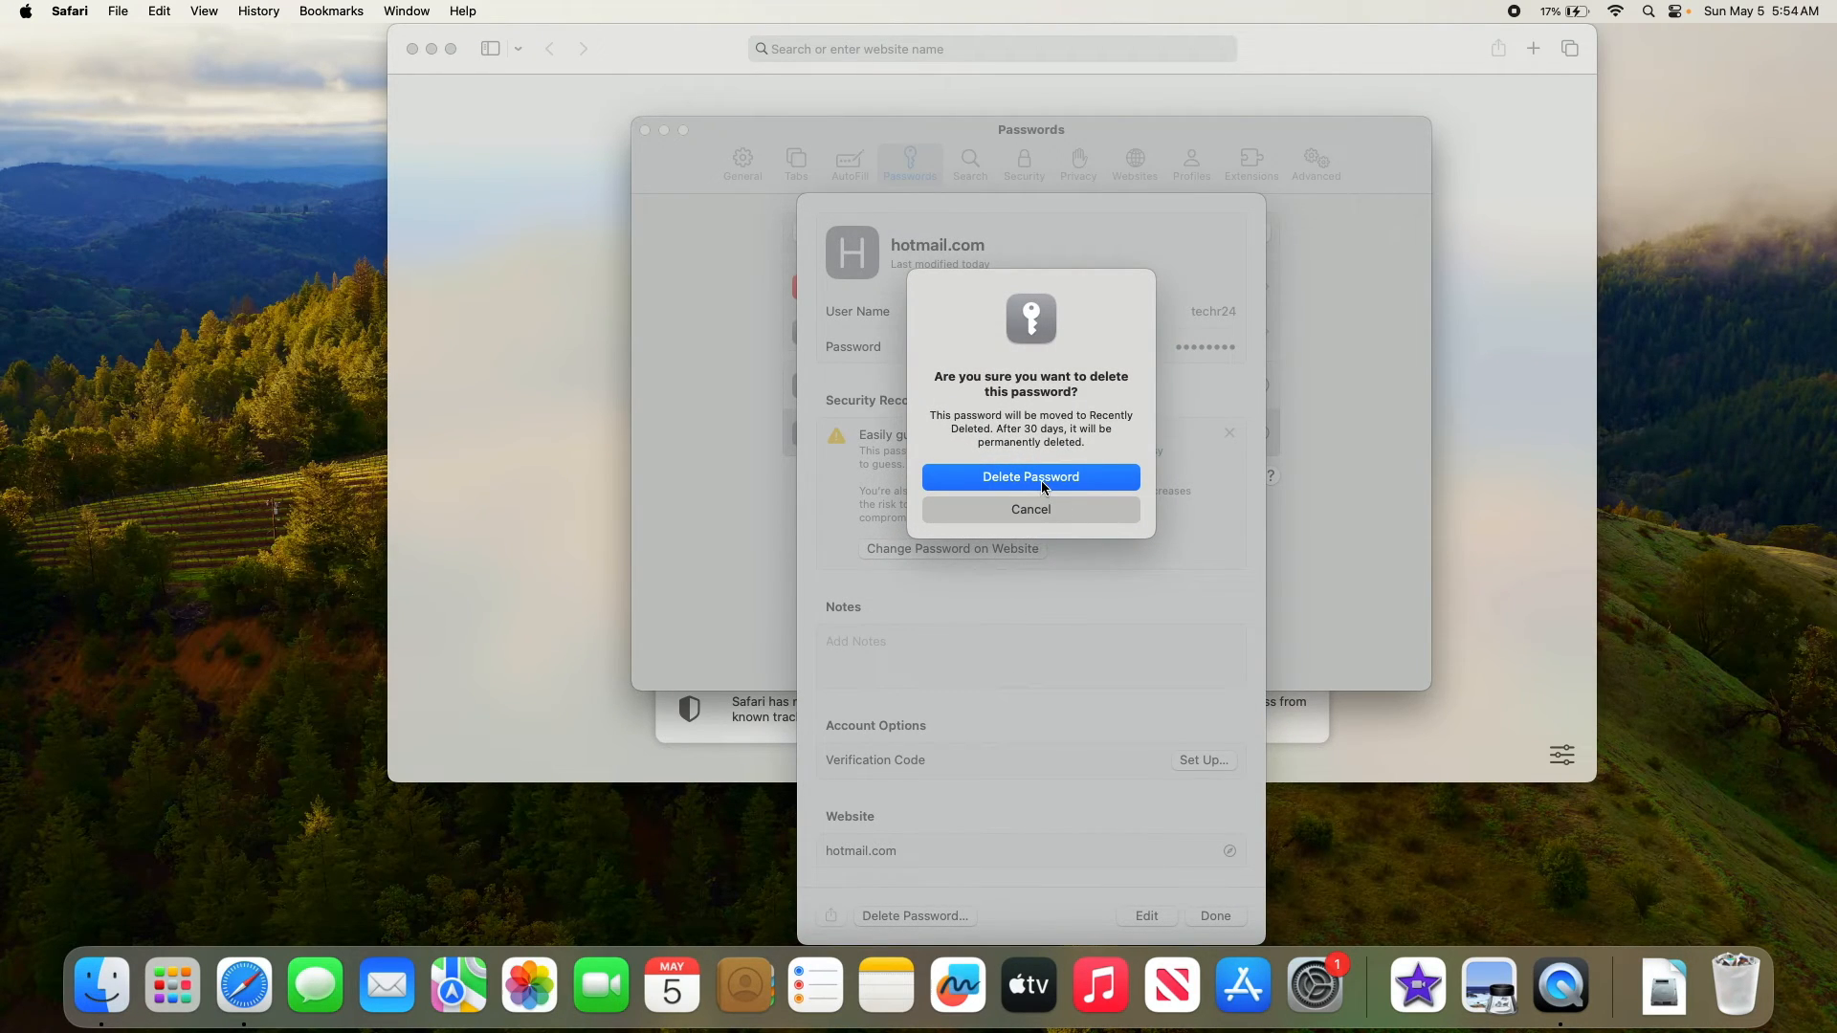
left_click(1030, 477)
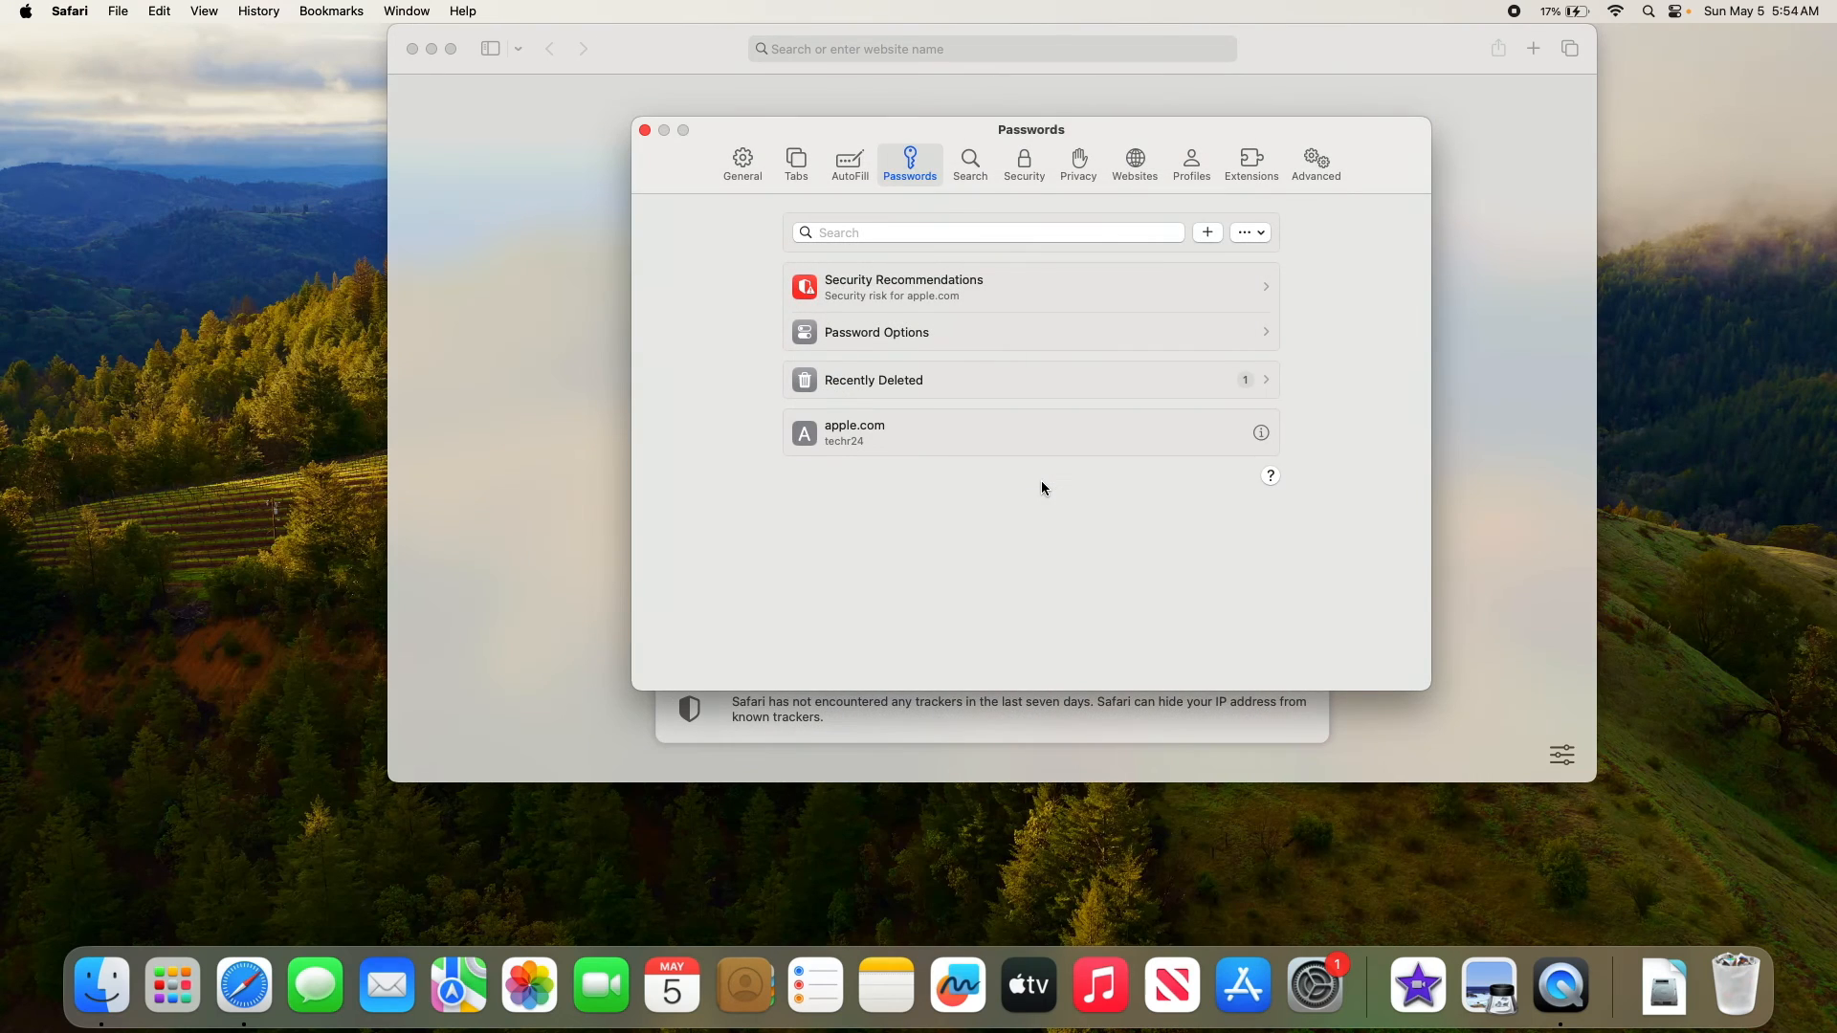